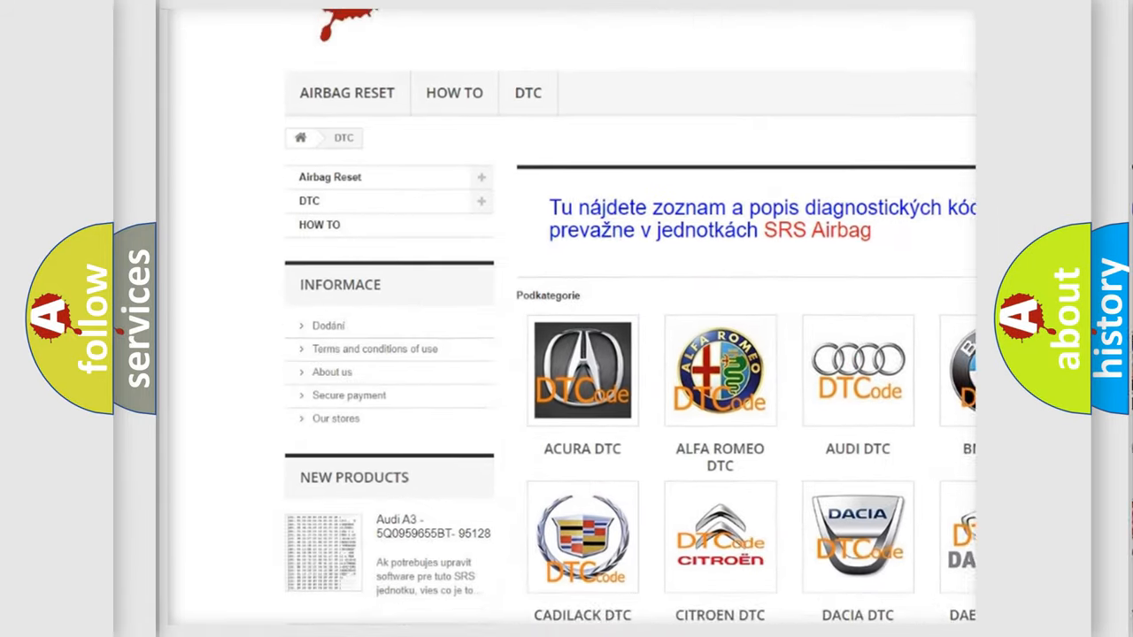
{"action": "scroll", "scroll_direction": "down", "scroll_amount": 3}
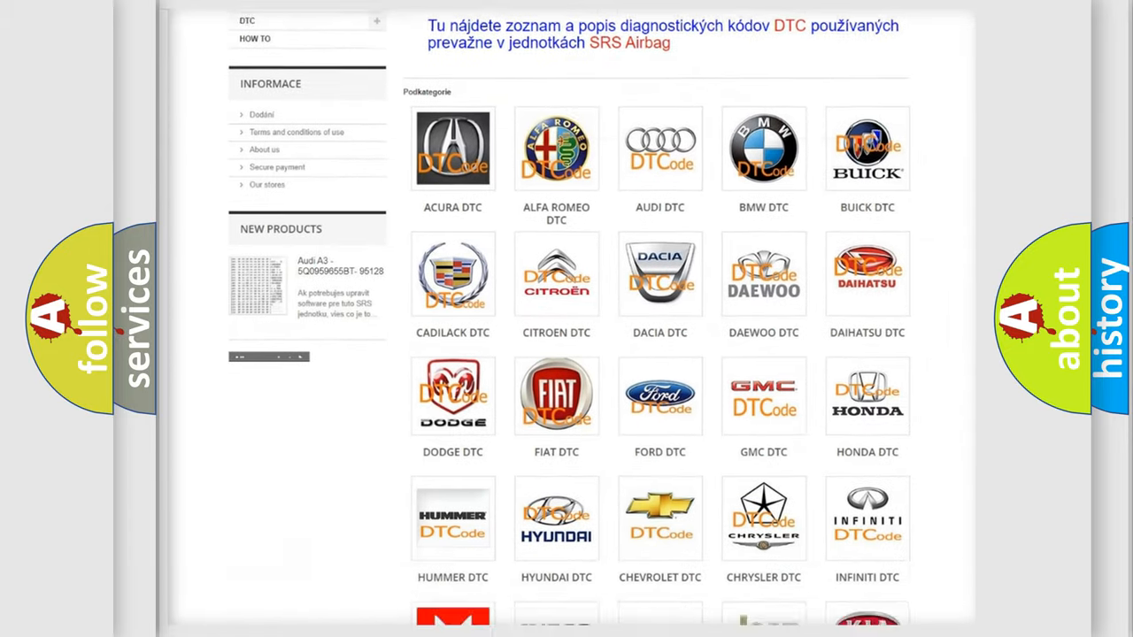
{"action": "scroll", "scroll_direction": "down", "scroll_amount": 3}
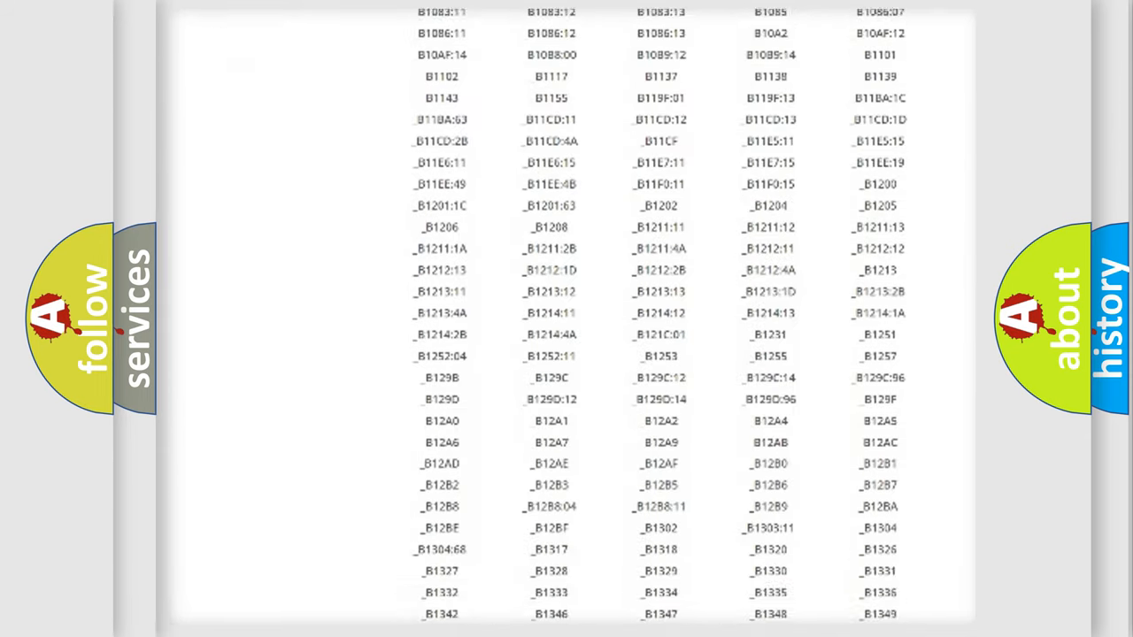
{"action": "scroll", "scroll_direction": "down", "scroll_amount": 3}
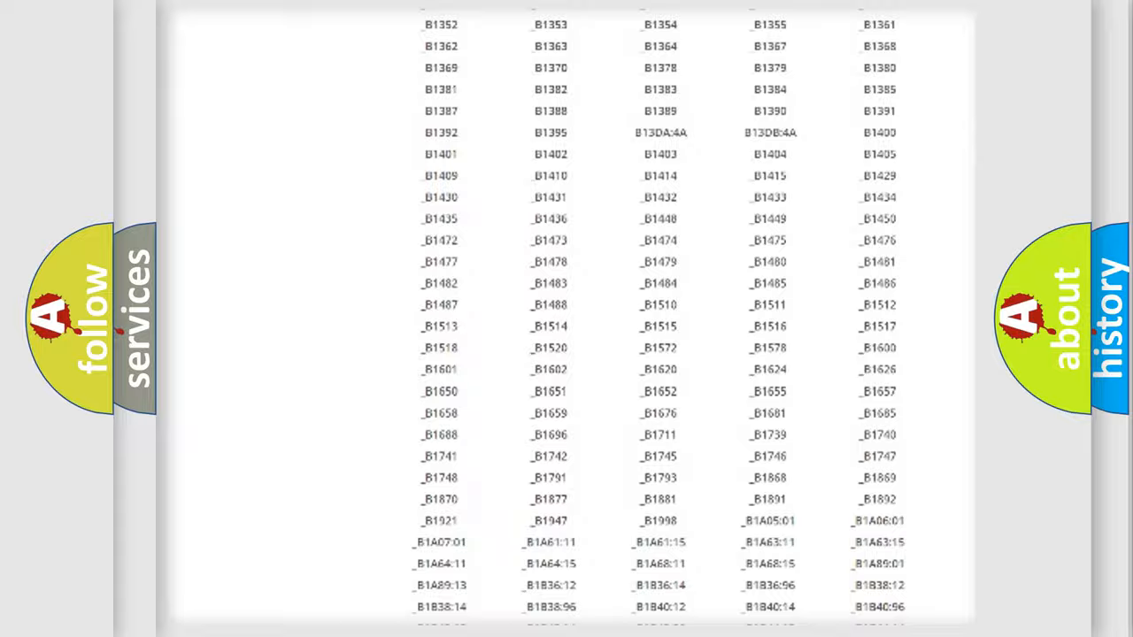